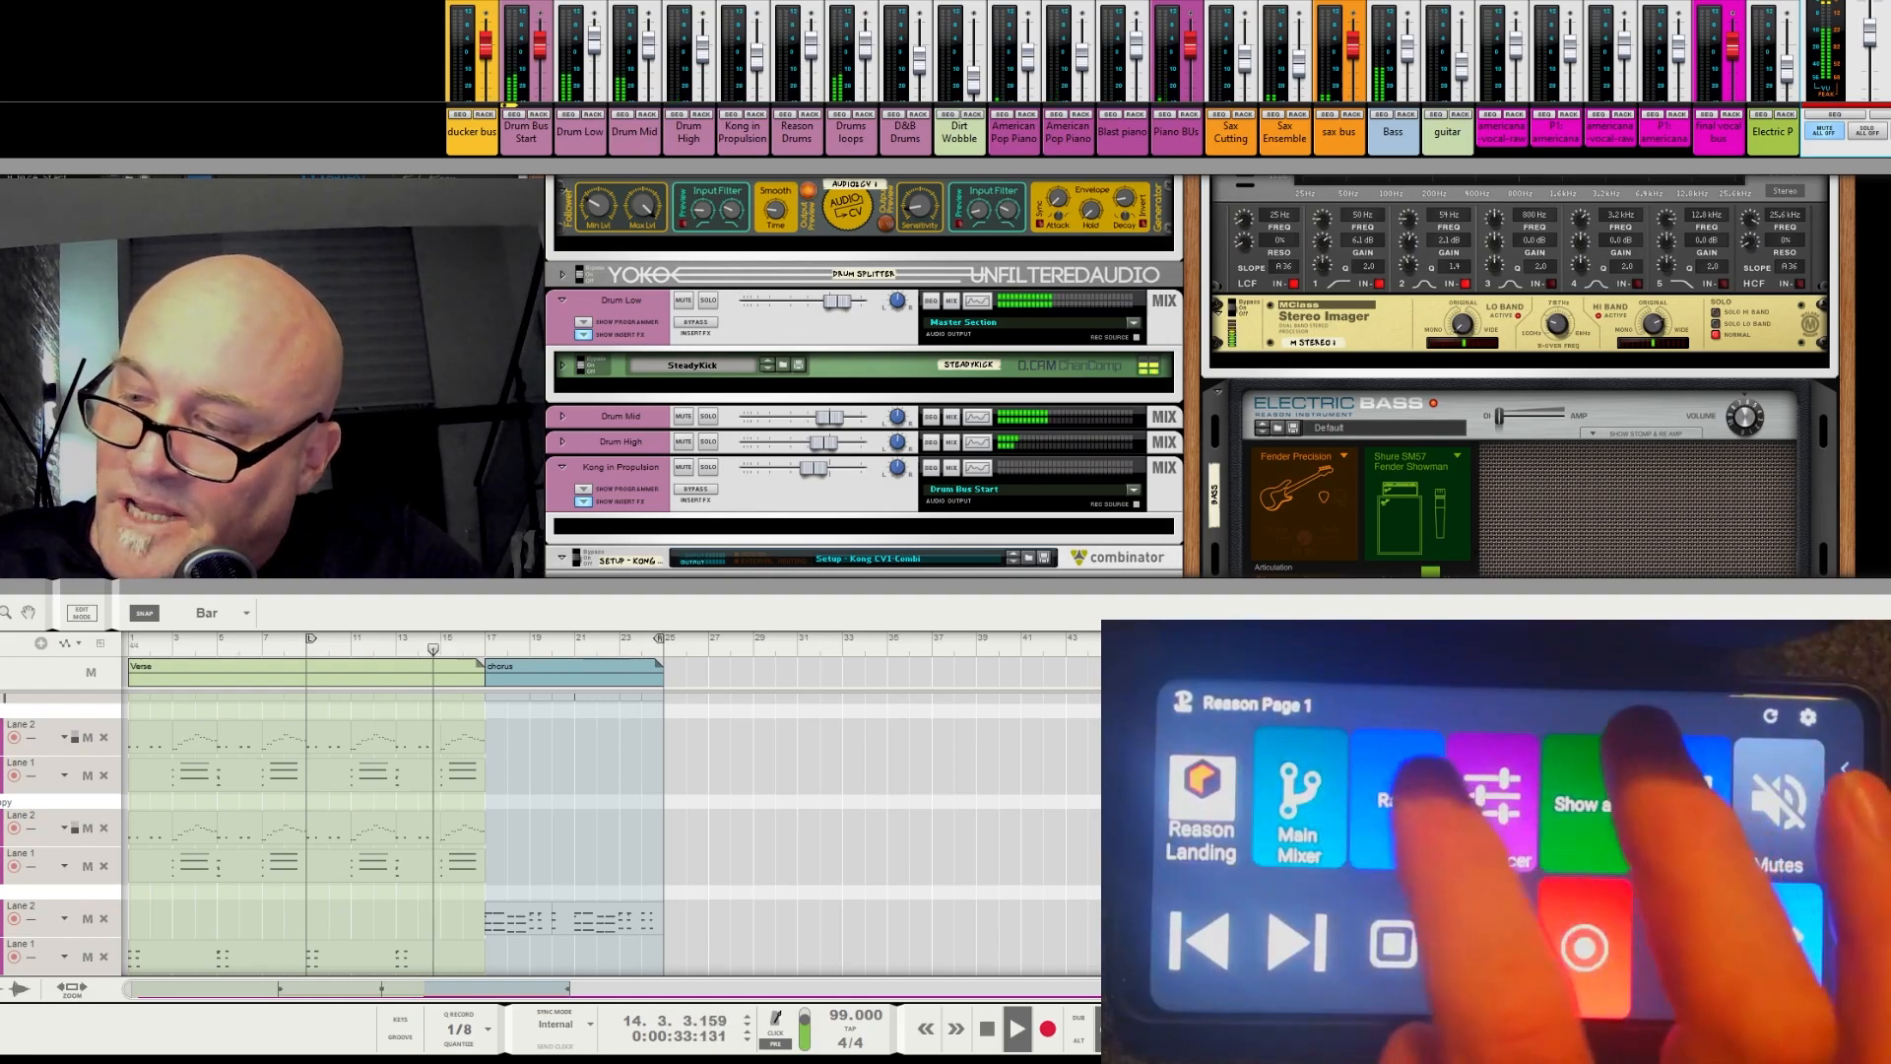
Assign an F5 Key Press action to the Main Mixer button with white text on #003333 background
{"action": "left_click", "coordinate": [1489, 944]}
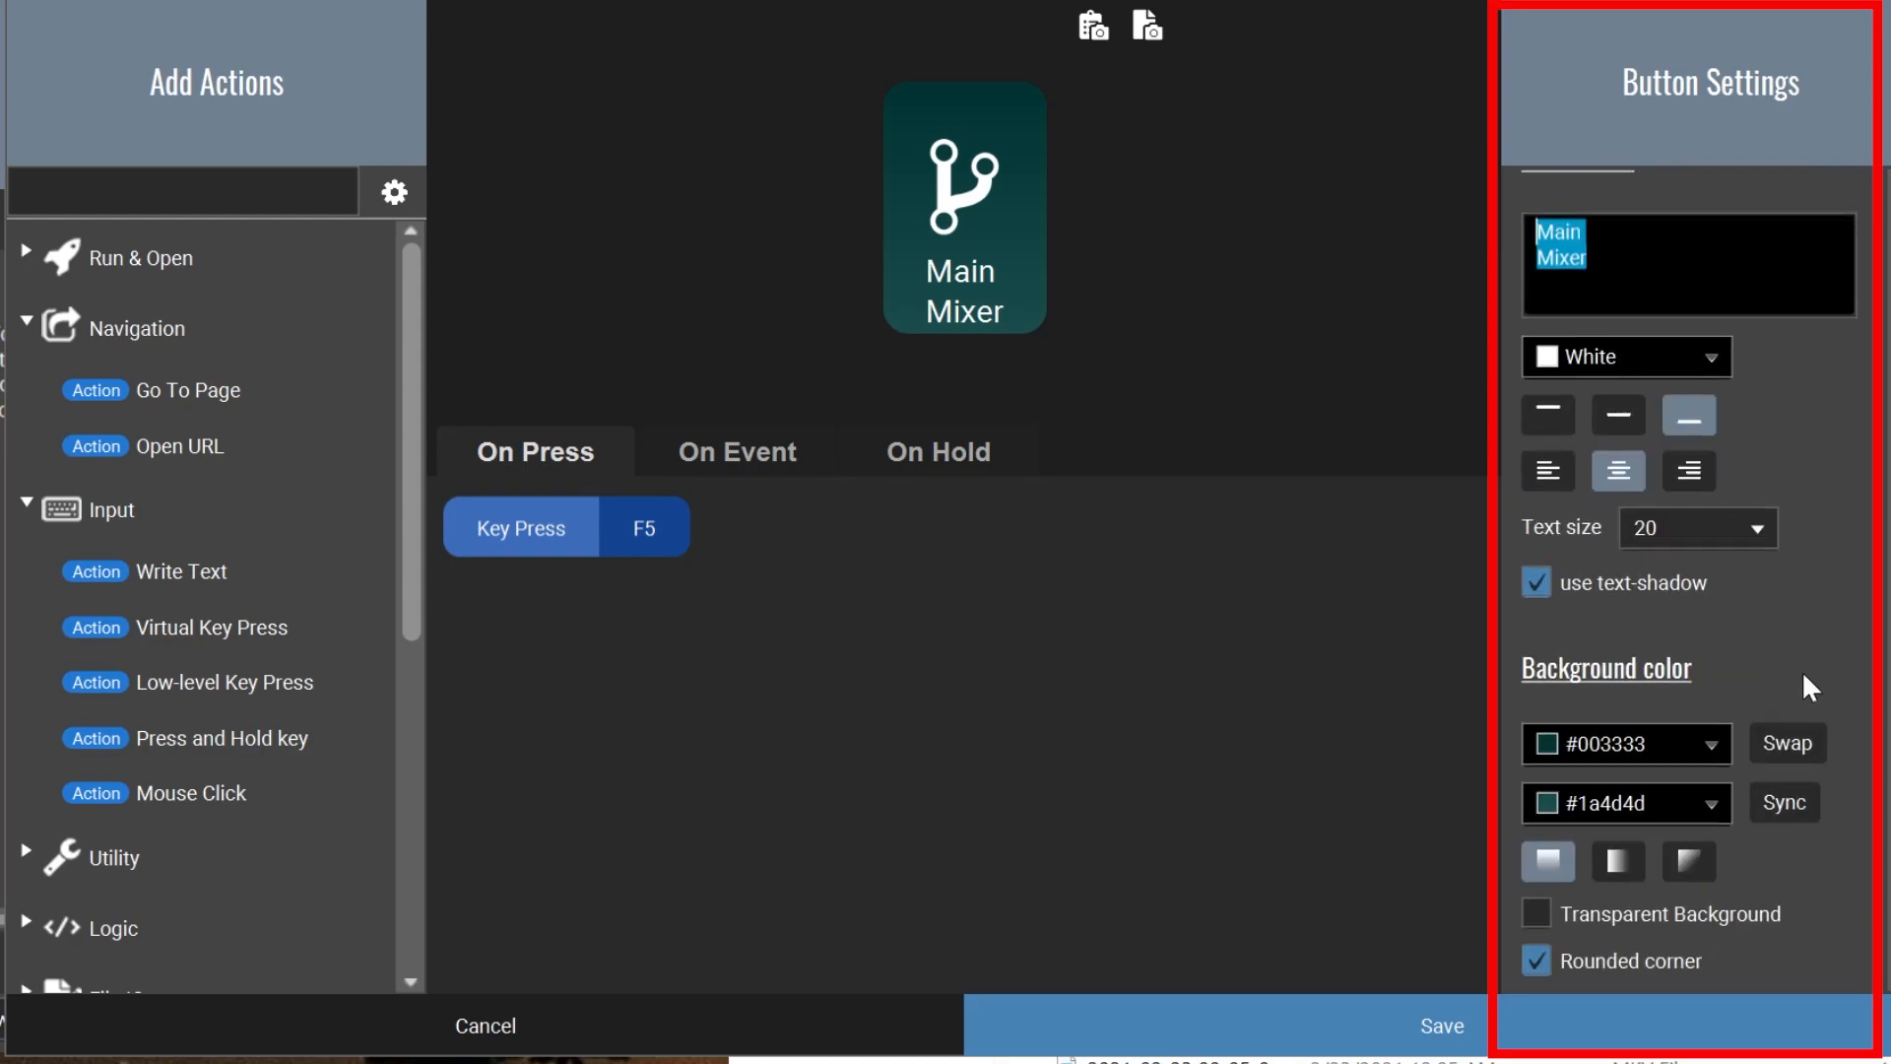
{"action": "left_click", "coordinate": [564, 527]}
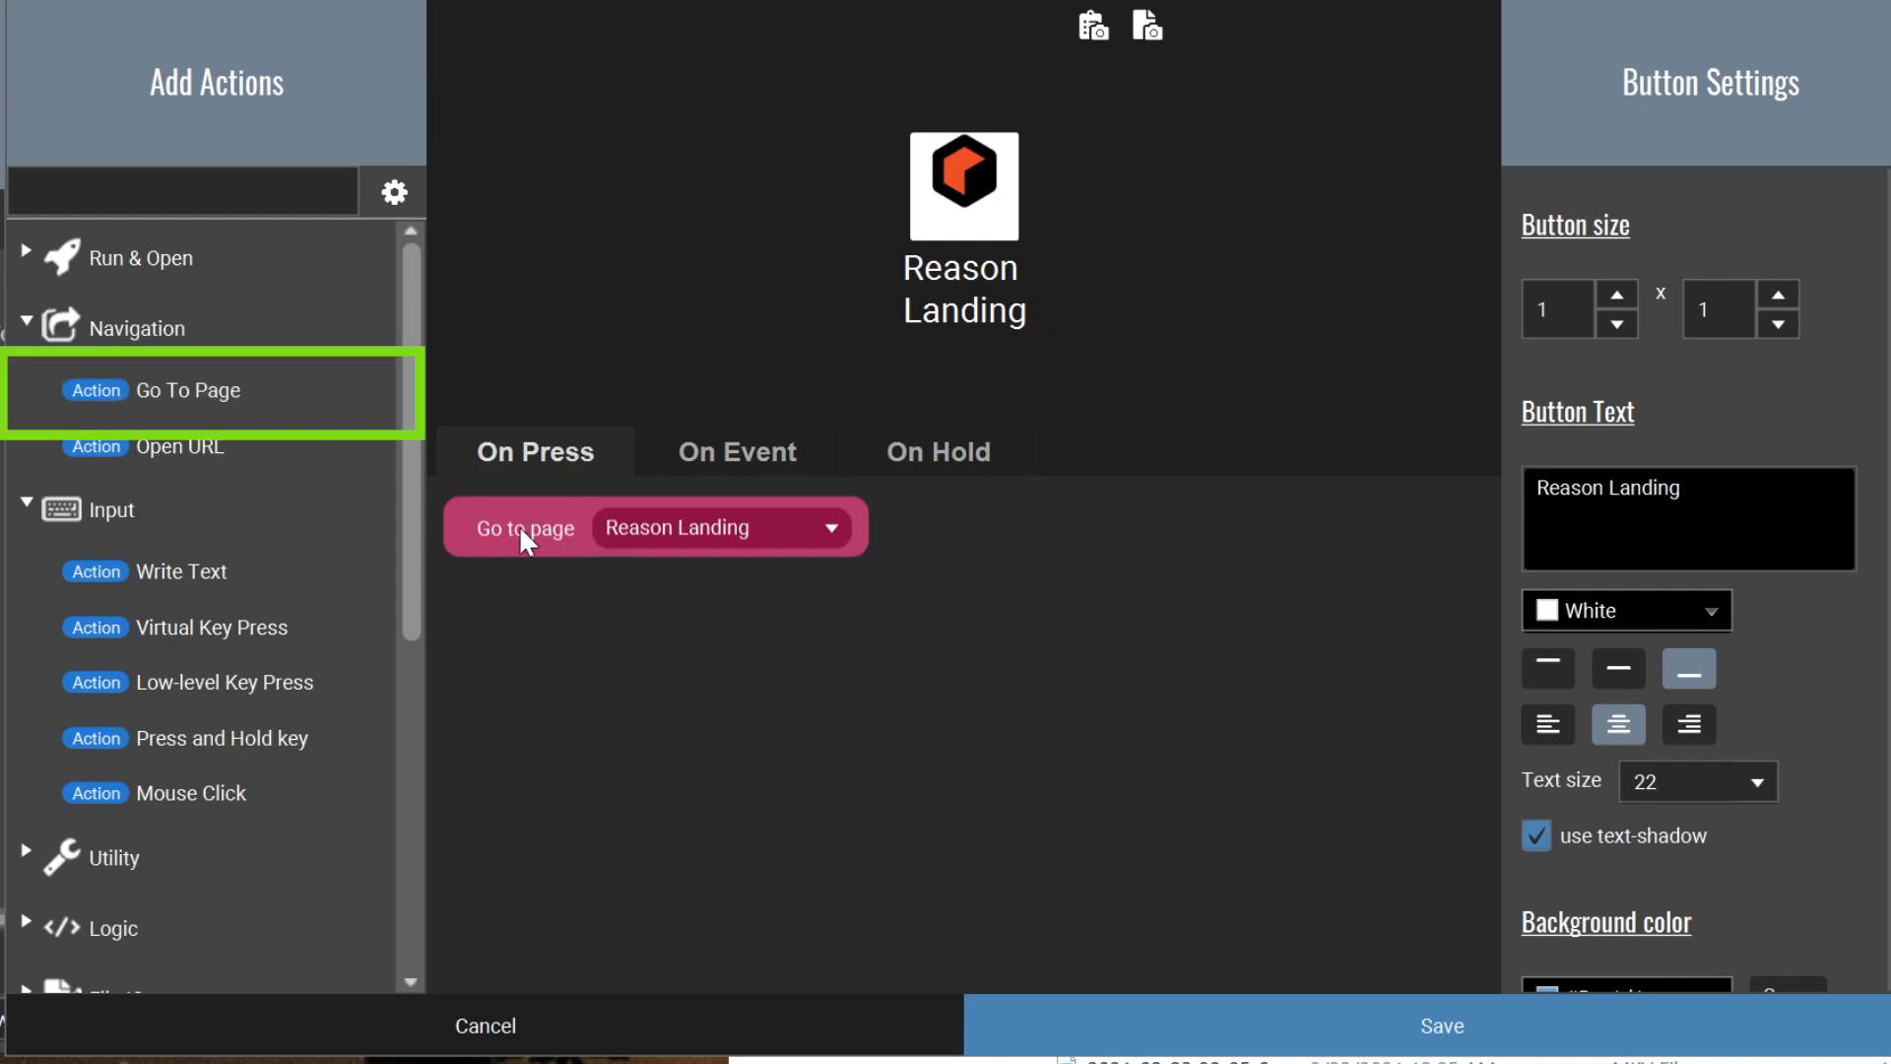
{"action": "mouse_move", "coordinate": [953, 256]}
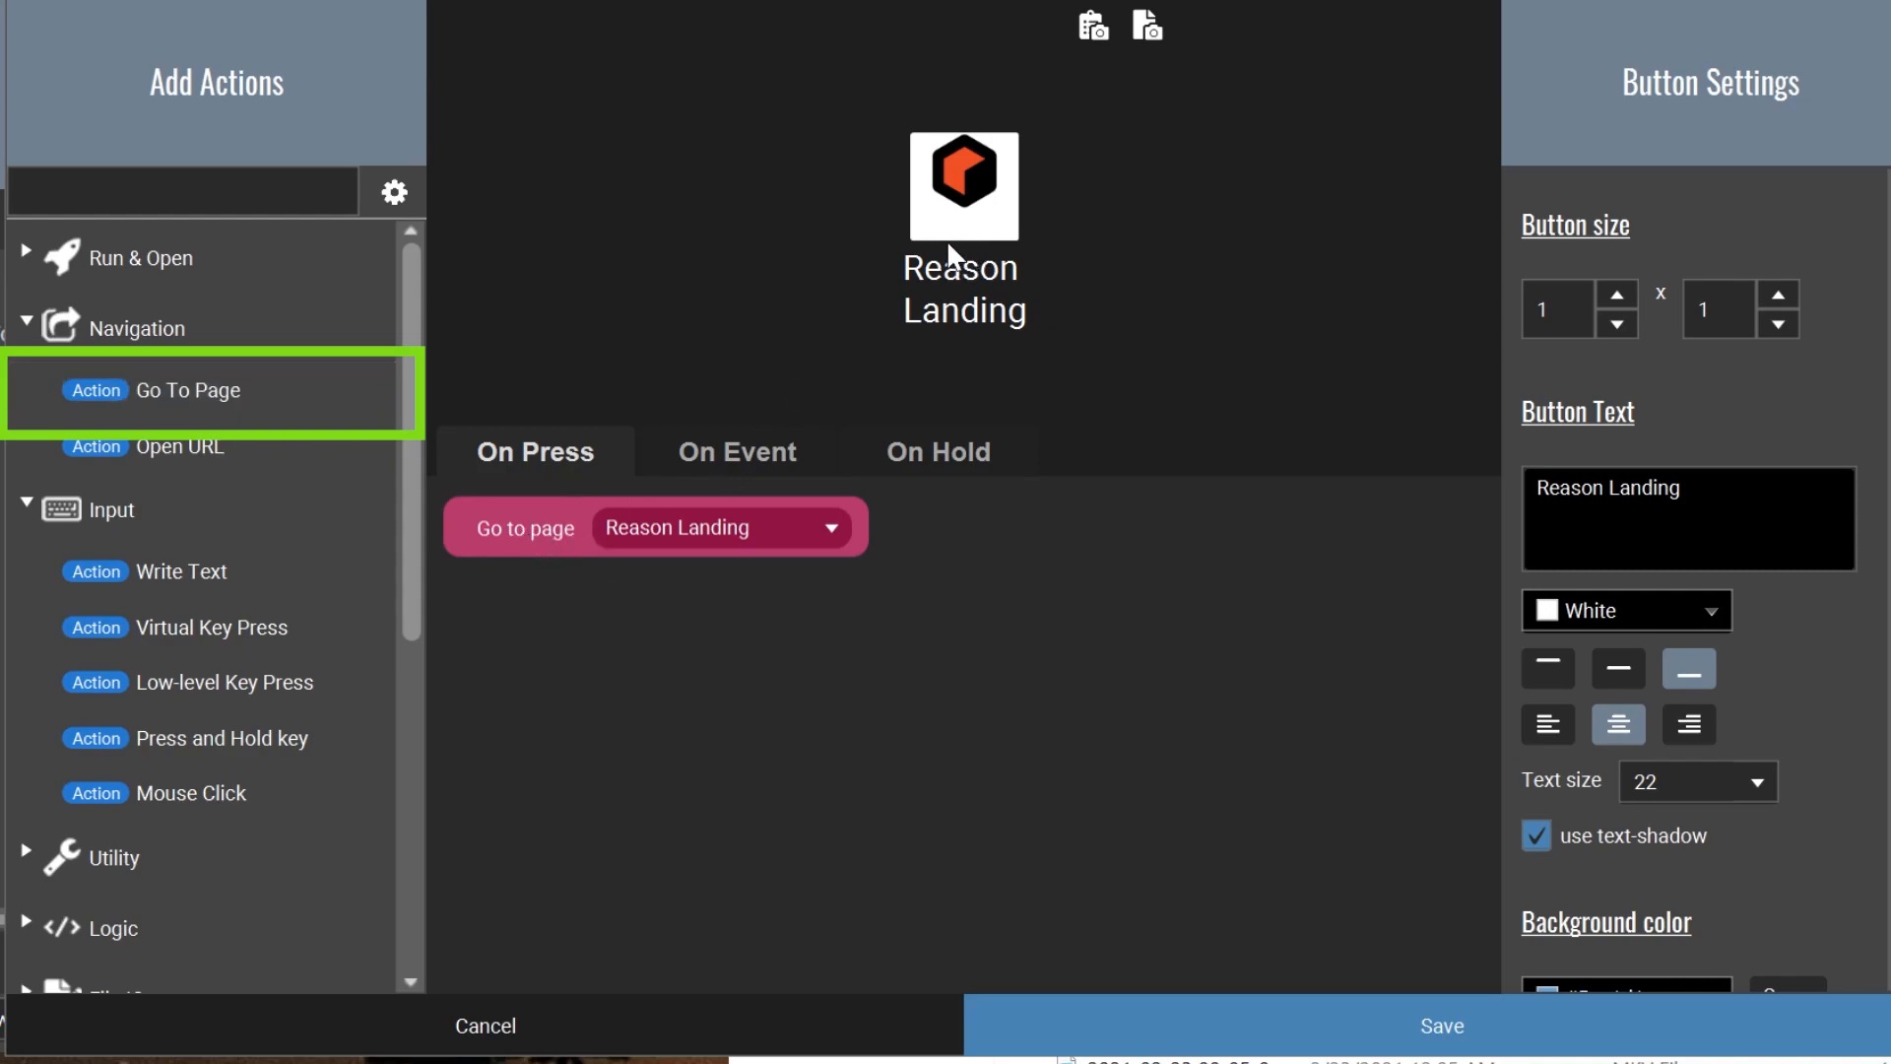
Set the Reason Landing button's Go To Page action to target the Reason Landing page
{"action": "left_click", "coordinate": [1440, 1025]}
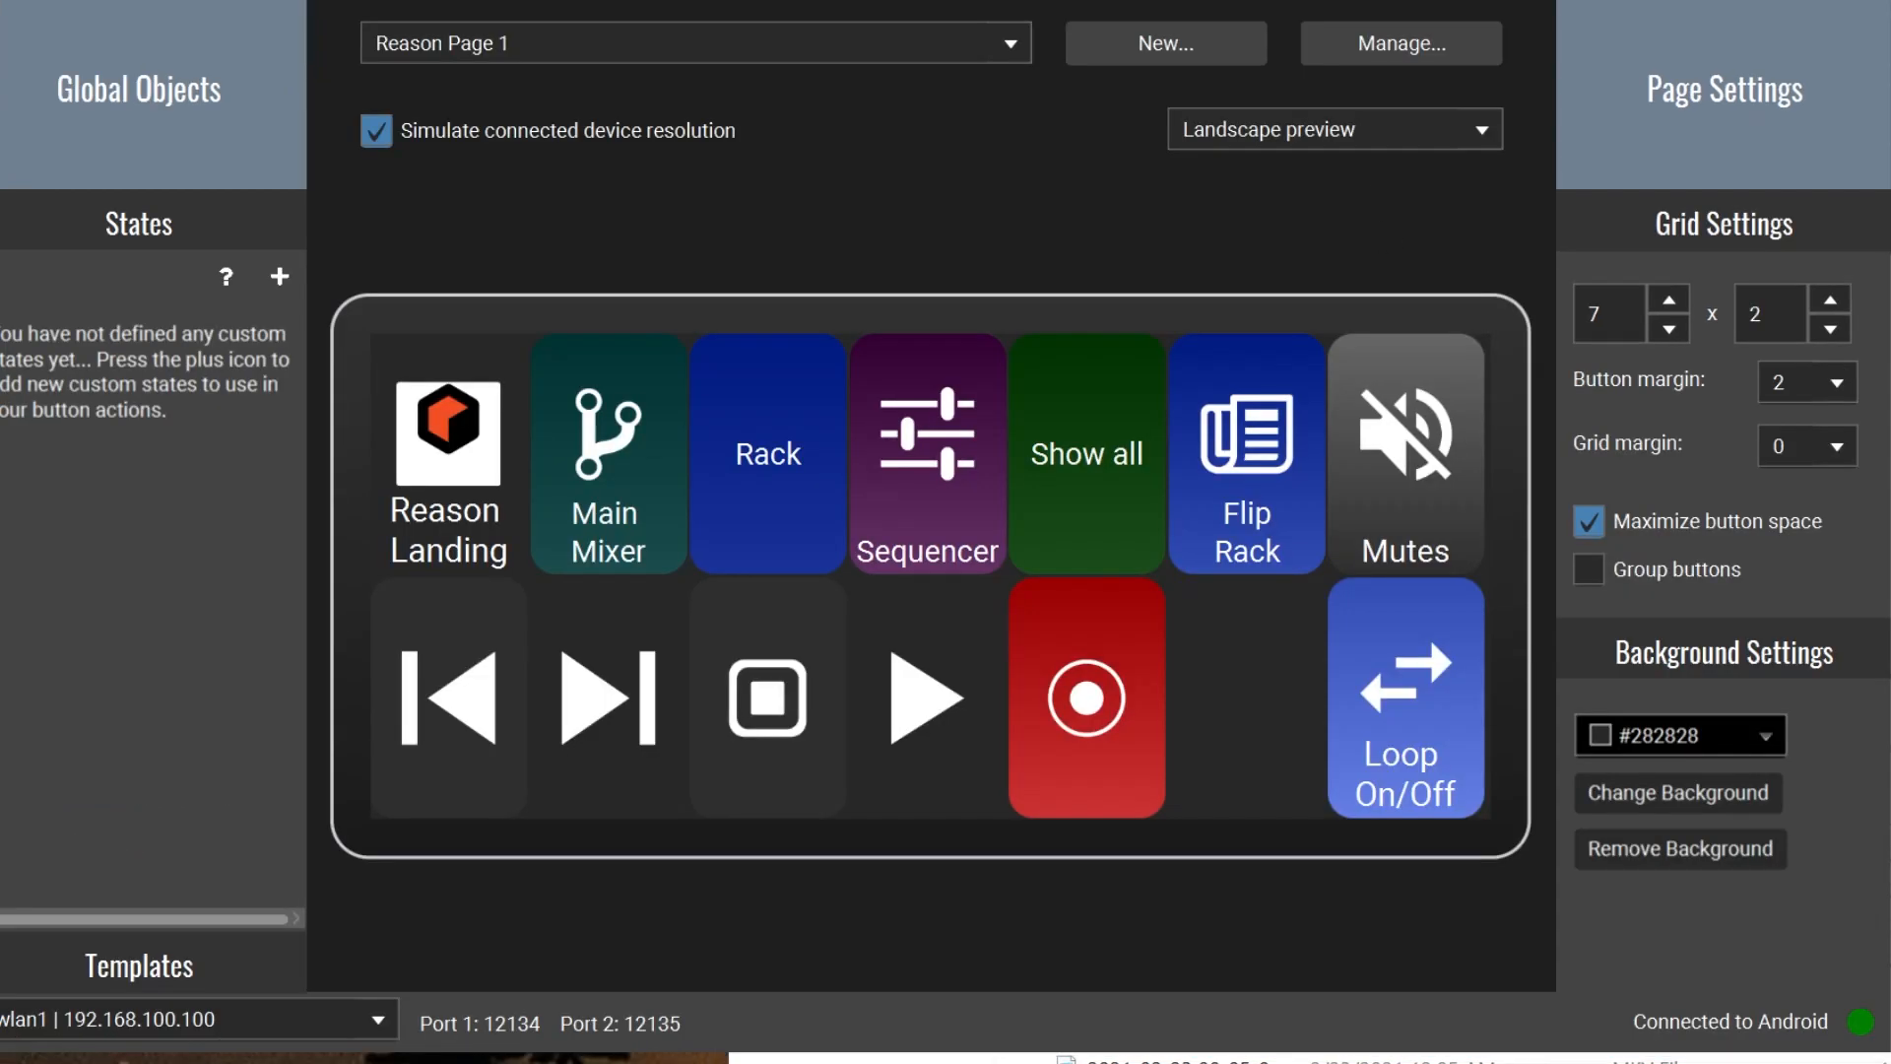